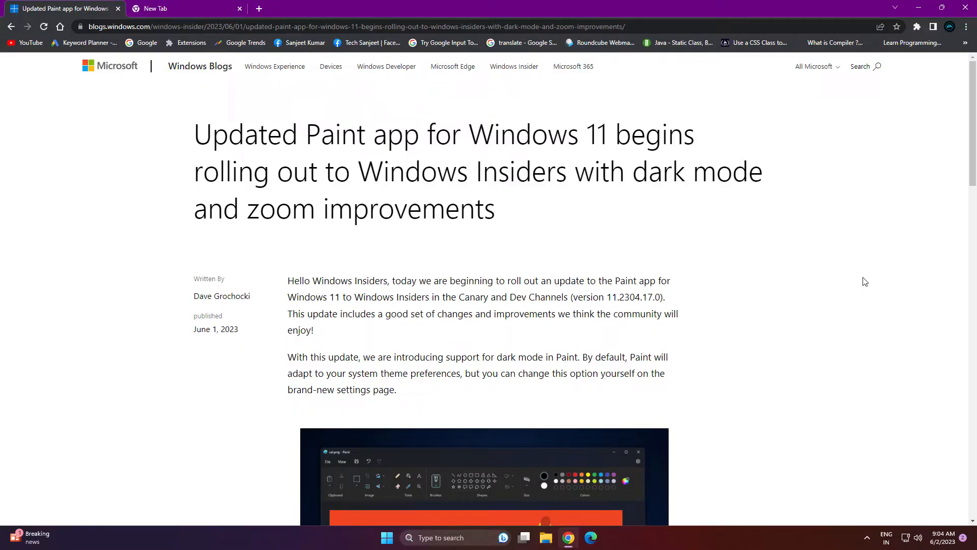
Step: Scroll the Windows Blogs article down to the screenshot of Paint in dark mode
scroll("down", 3)
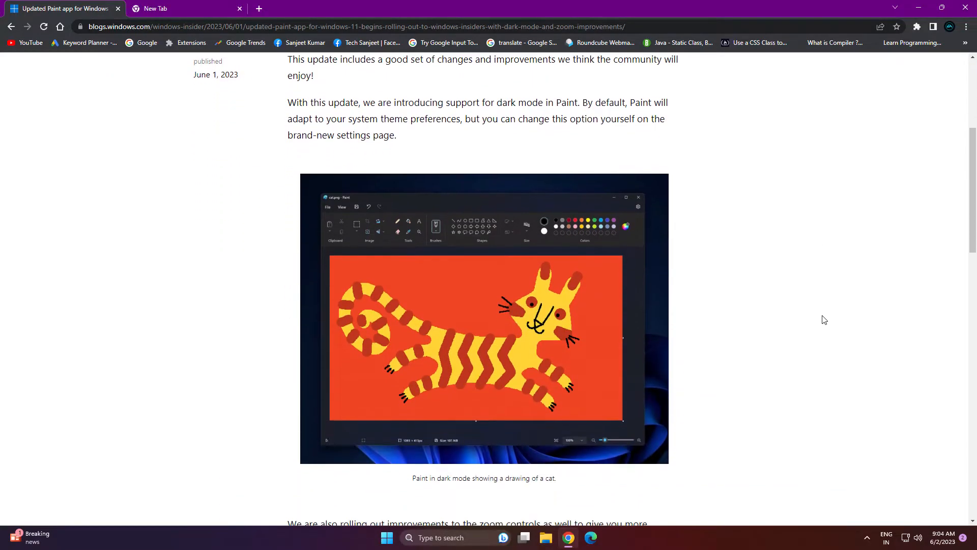
scroll("down", 3)
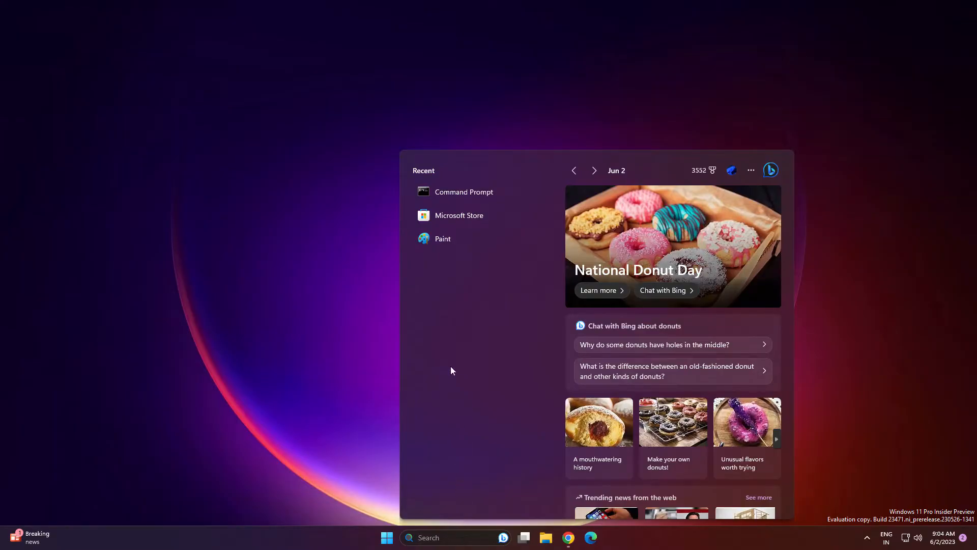
Step: Launch Paint from the Recent apps in Windows Search
left_click(442, 238)
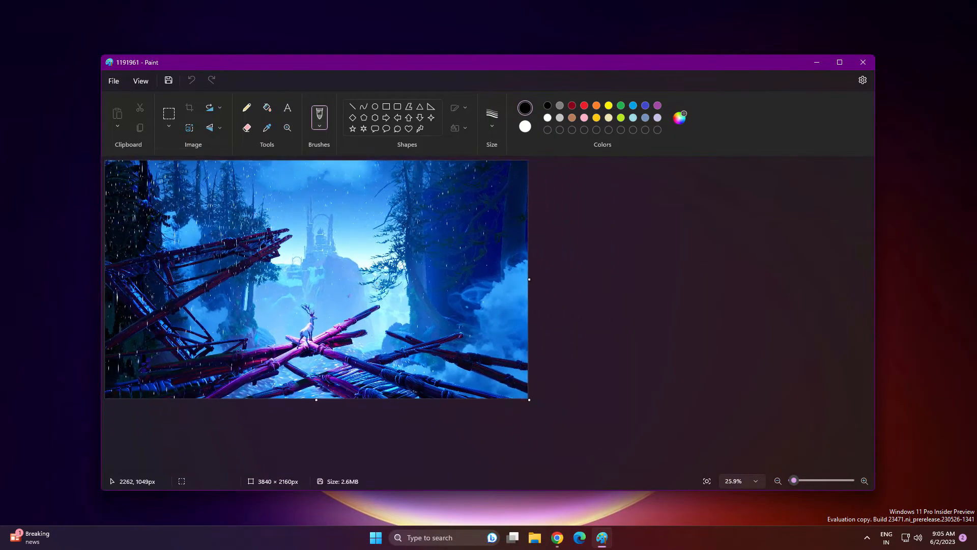
Step: Zoom the 3840×2160 wallpaper in, out, then back in to about 28% via the status bar
left_click(864, 481)
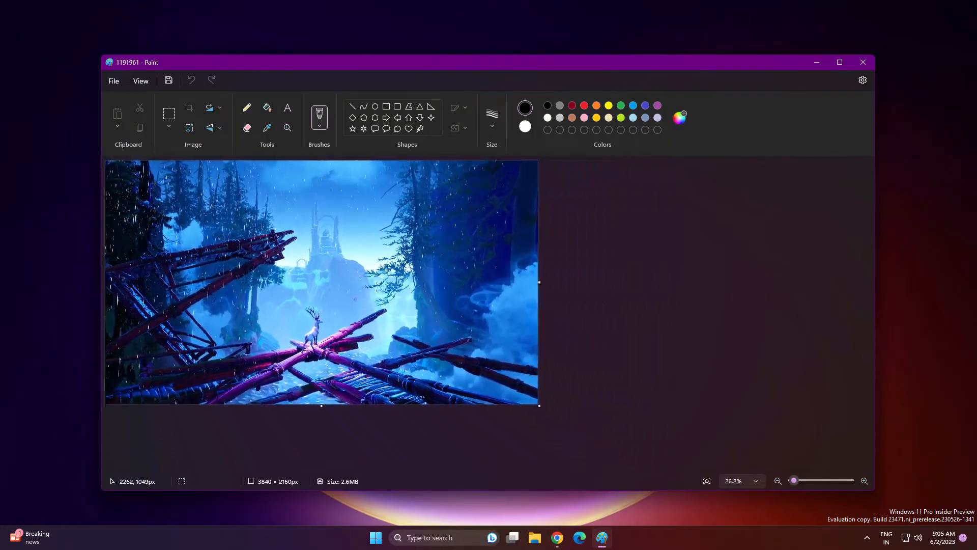
left_click(777, 480)
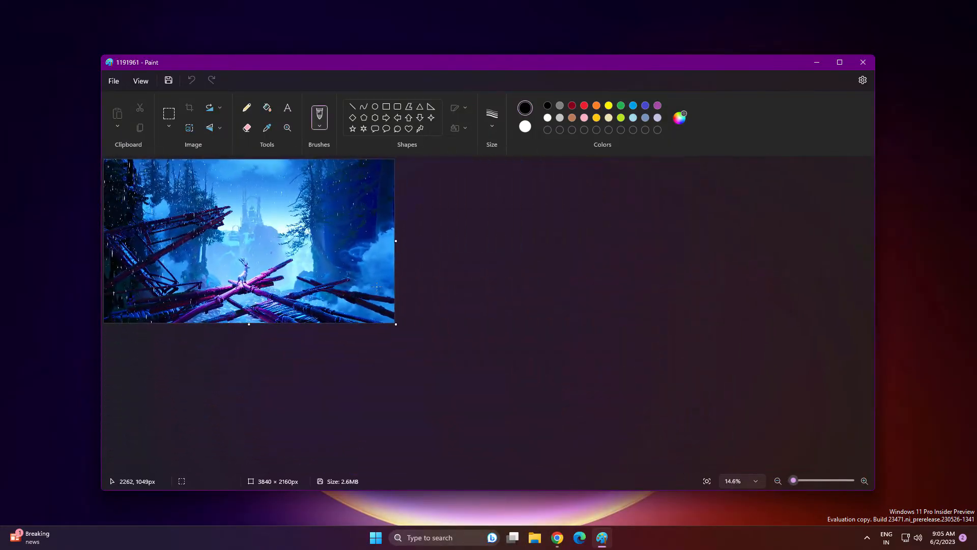
left_click(864, 481)
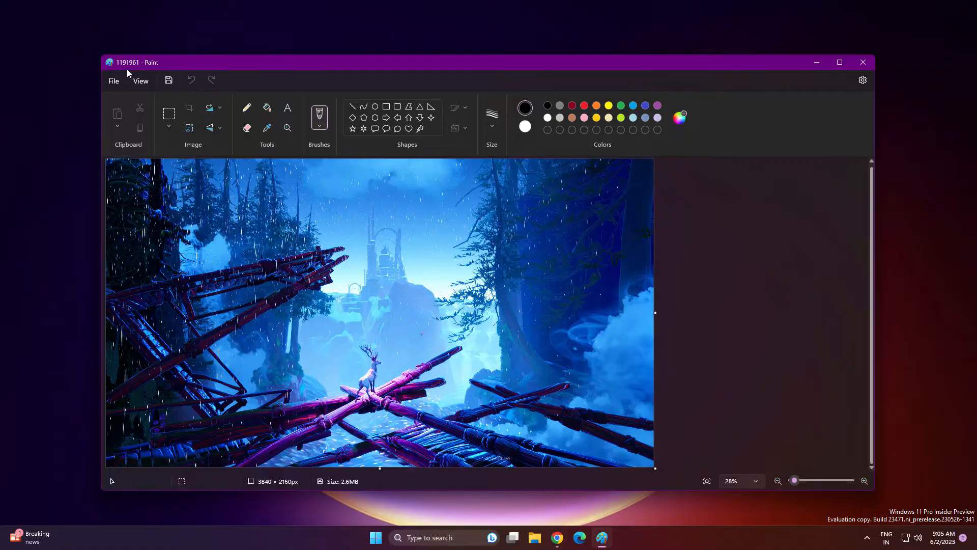
left_click(113, 81)
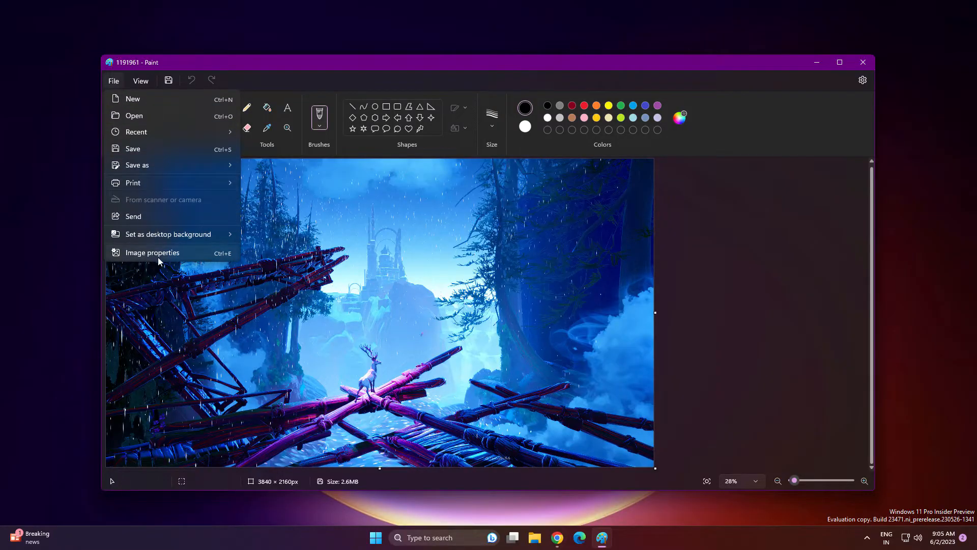
left_click(152, 252)
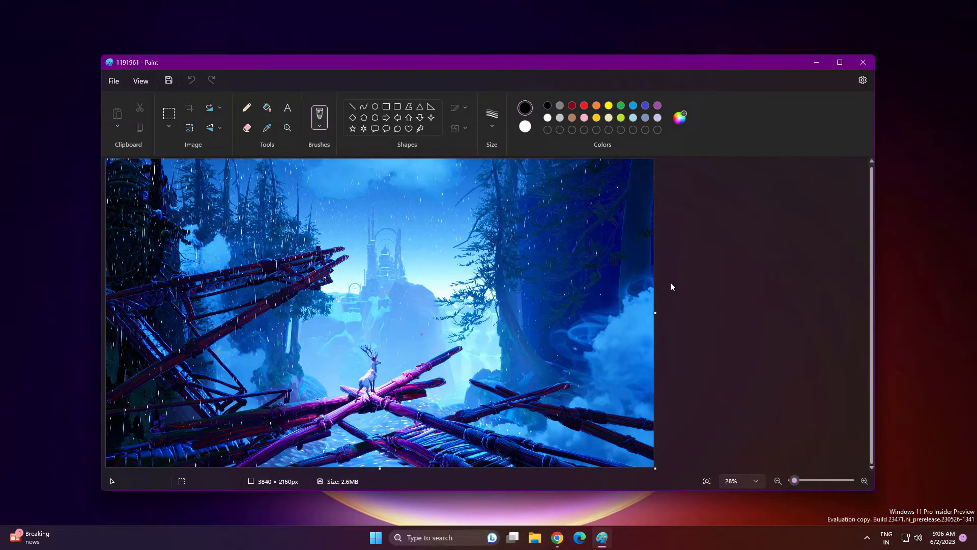
Step: In Paint's settings, set the app theme to System setting, then back to Dark
left_click(862, 79)
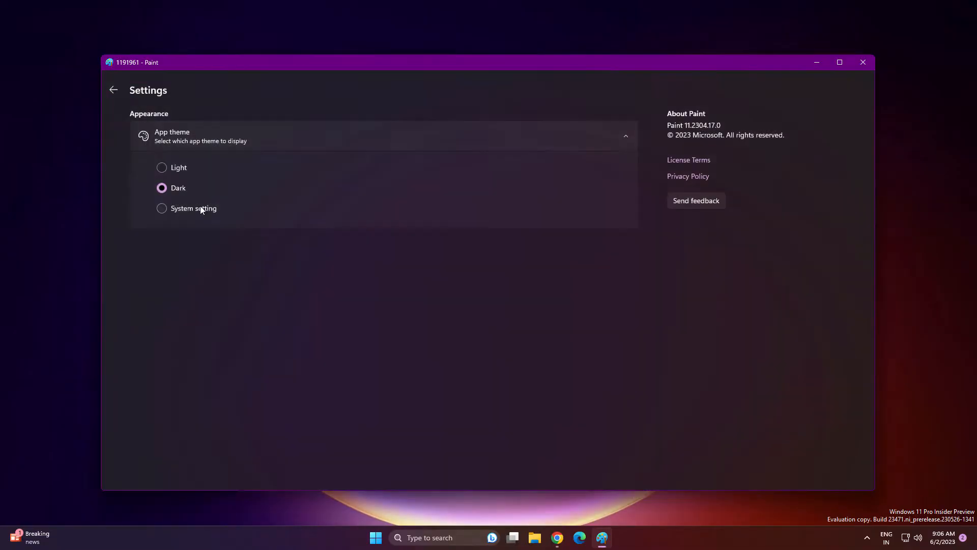
left_click(162, 208)
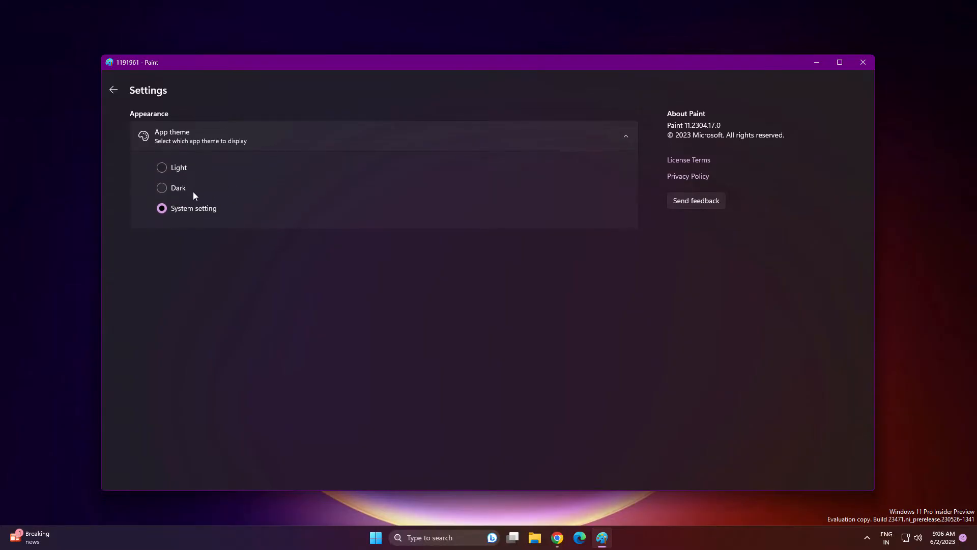
left_click(113, 90)
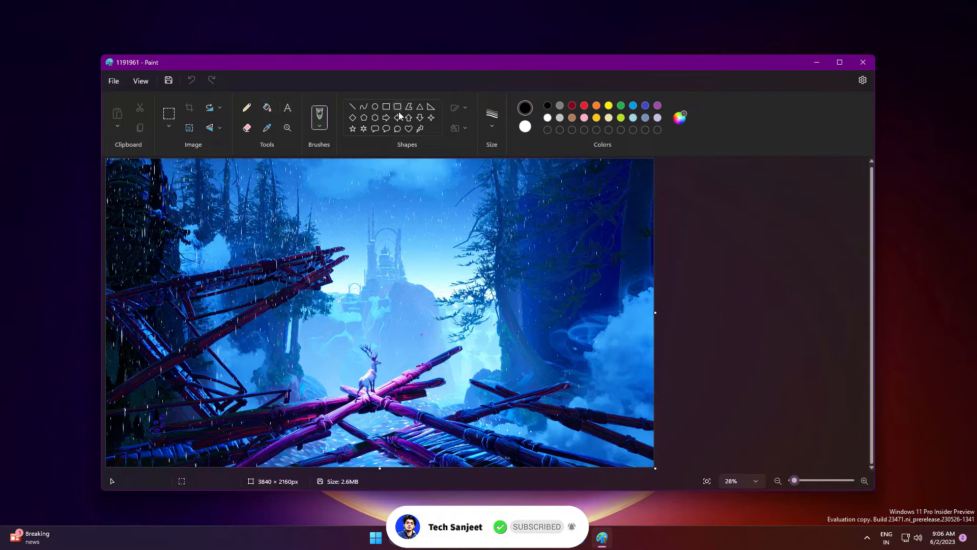
mouse_move(429, 135)
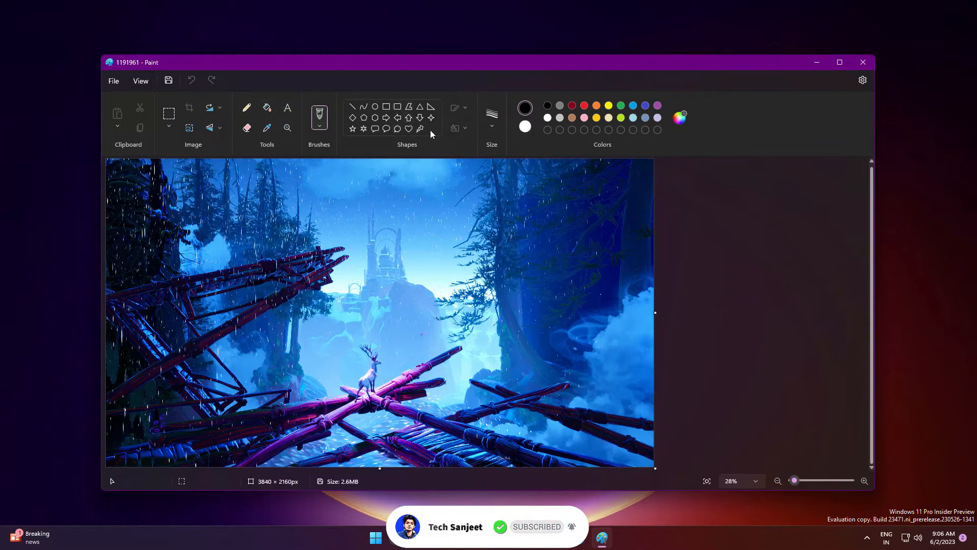
Step: Zoom in to about 134% on the wallpaper's snowy trees, then leave Paint for the desktop
left_click_drag(795, 481, 801, 480)
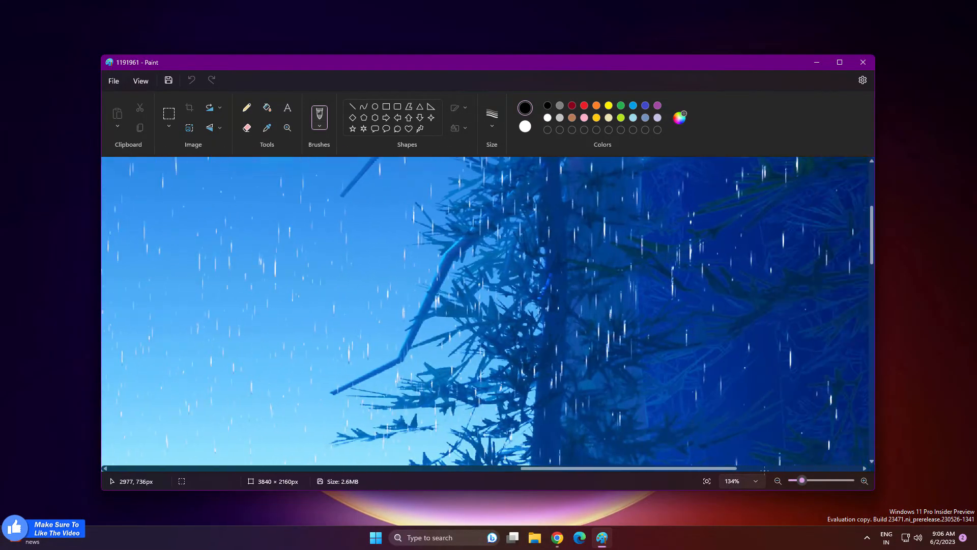
left_click(777, 481)
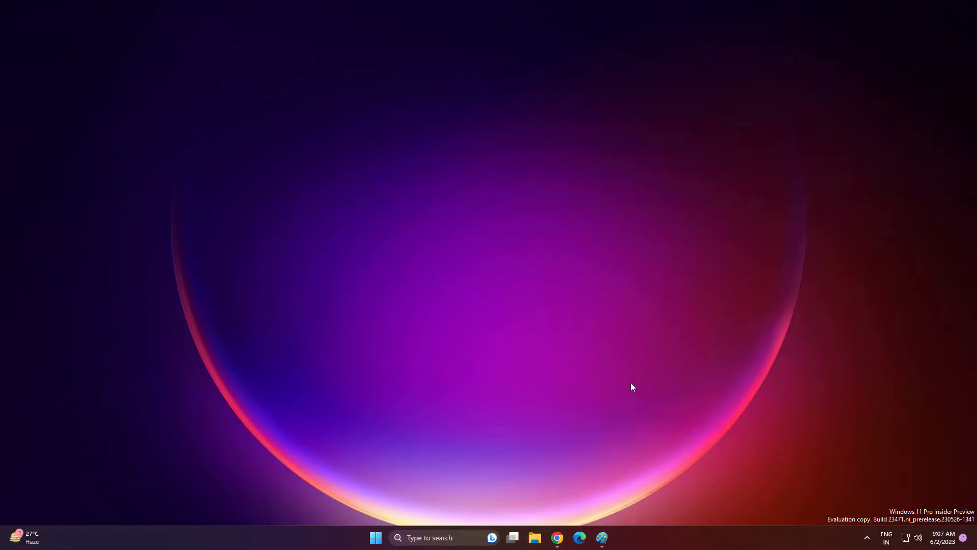
mouse_move(425, 538)
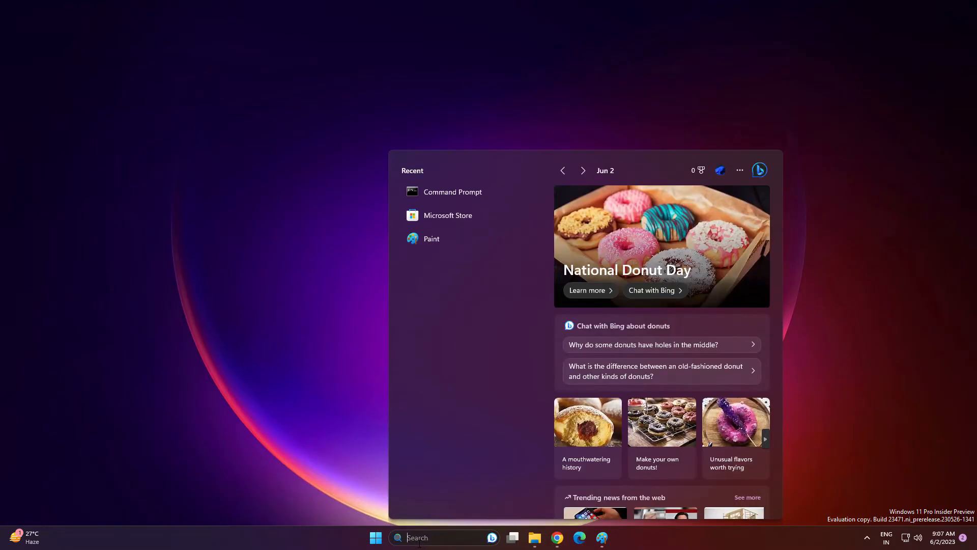
Step: Launch Microsoft Store and view the Library's apps updated today, including Paint
left_click(448, 214)
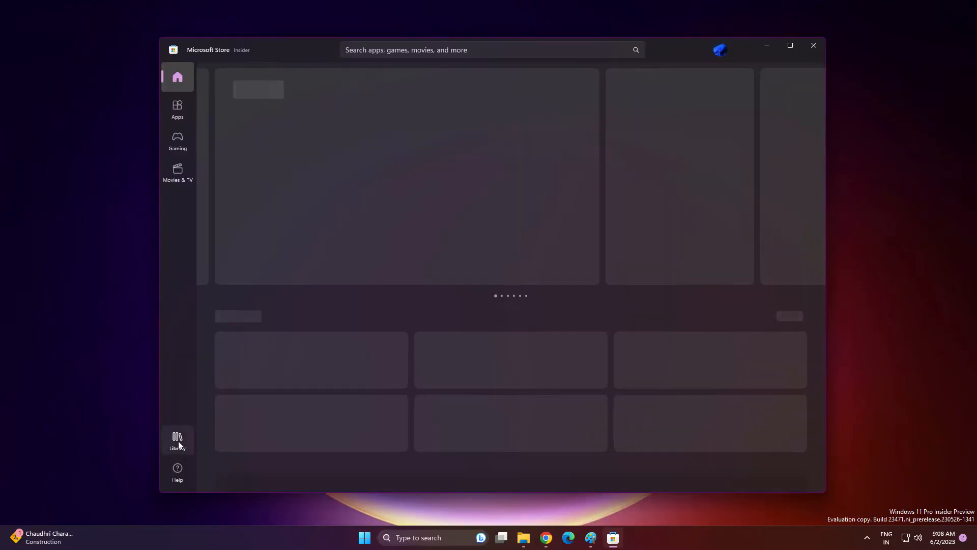
left_click(177, 439)
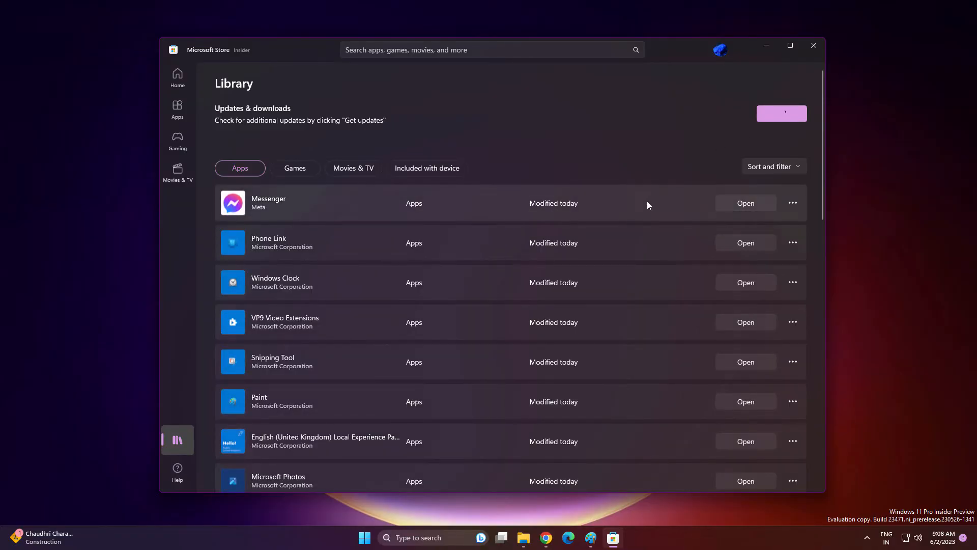
mouse_move(263, 402)
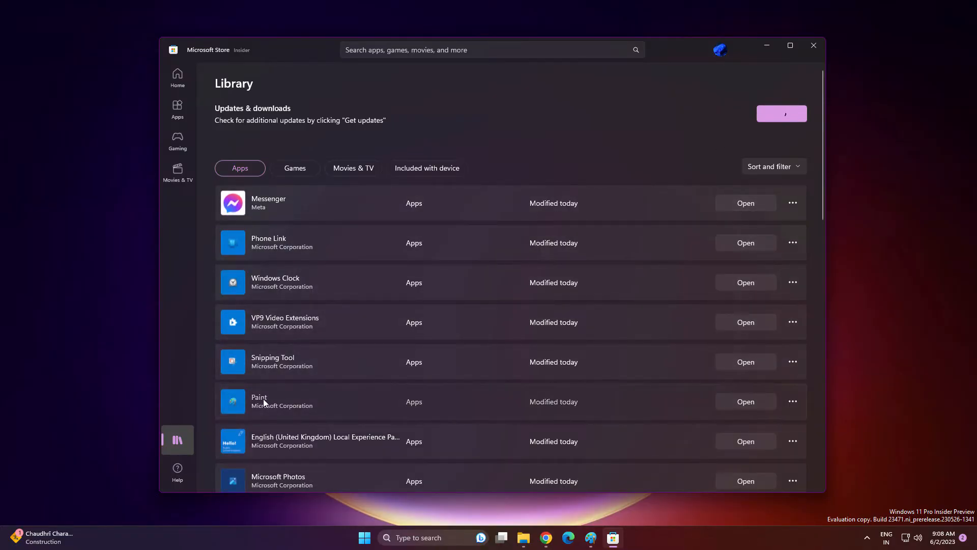
left_click(782, 113)
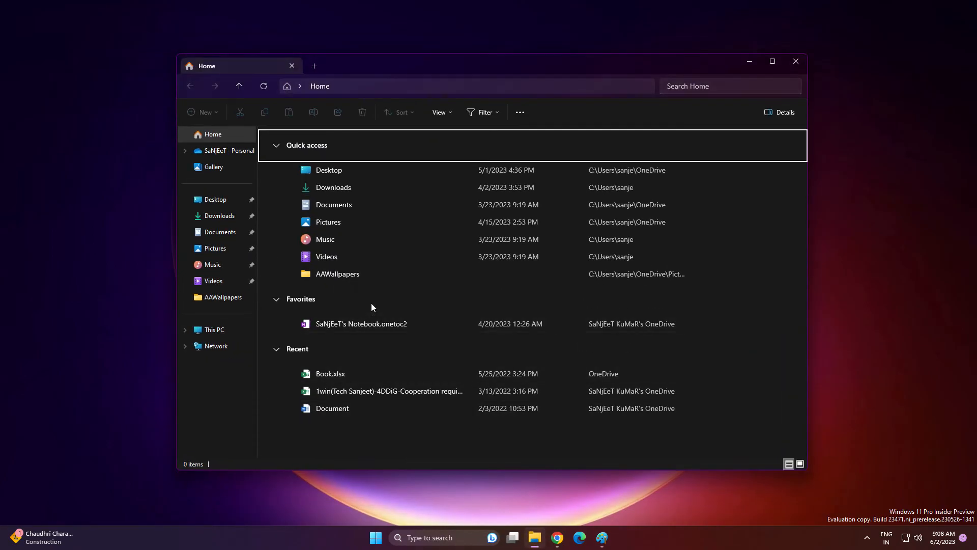
mouse_move(219, 215)
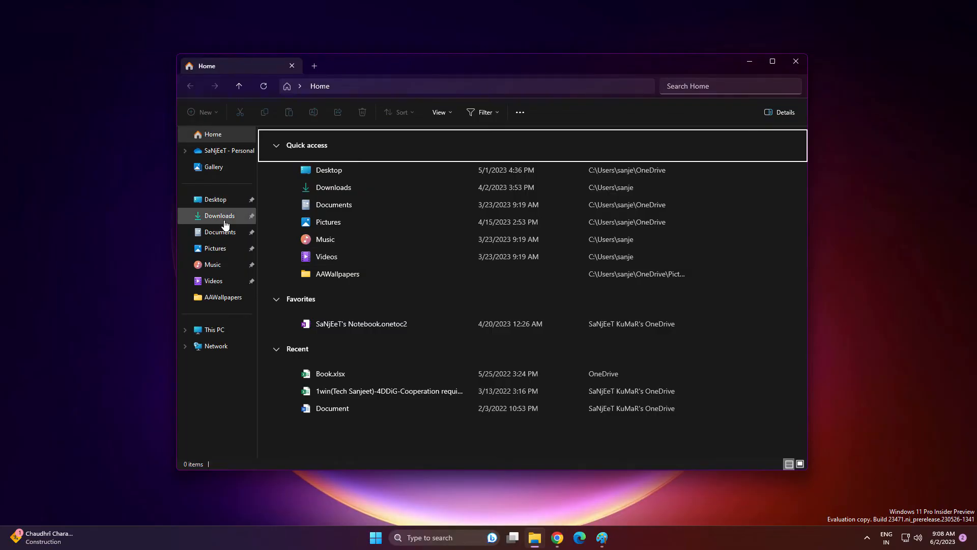
Step: Bring up the context actions for the Downloads folder in the navigation pane
right_click(334, 149)
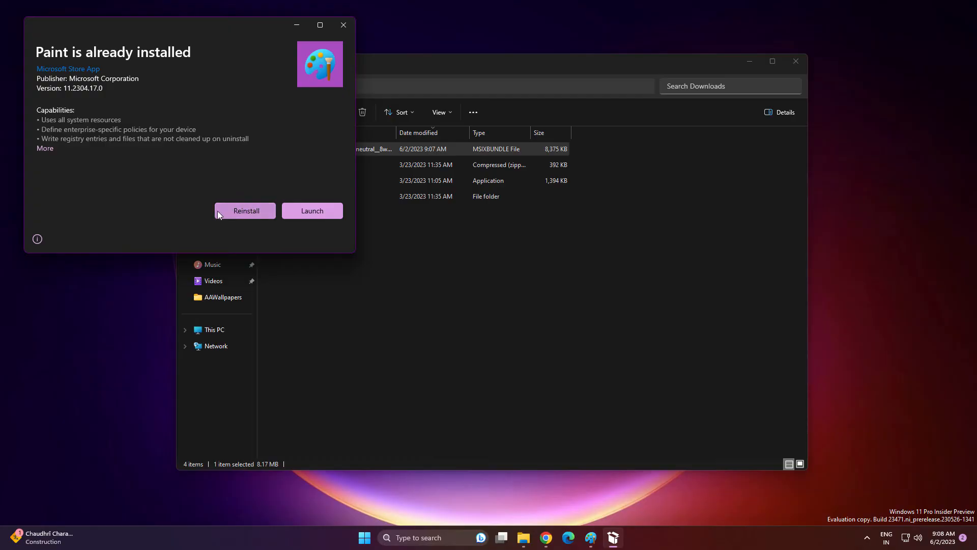
Step: Reinstall the Paint package and close the installer once Paint is ready
left_click(245, 209)
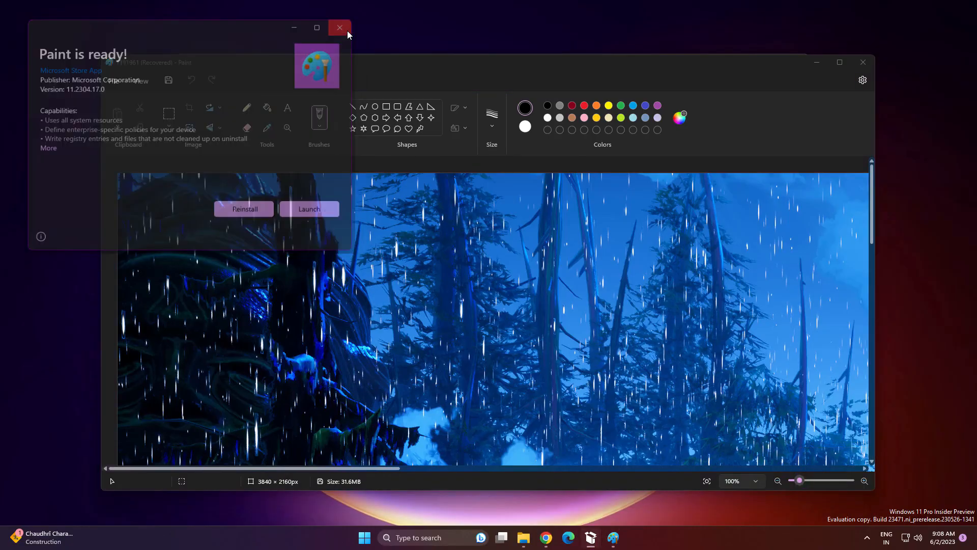
left_click(338, 27)
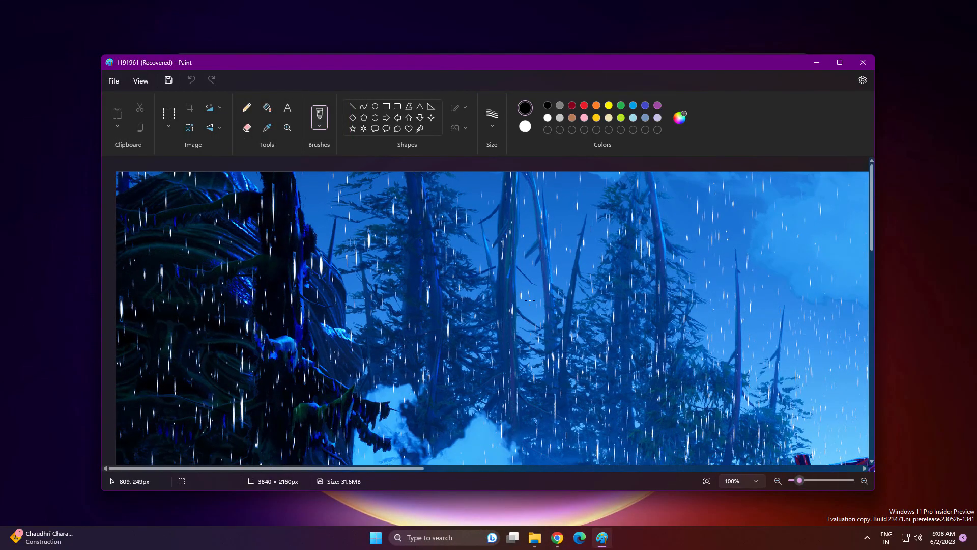